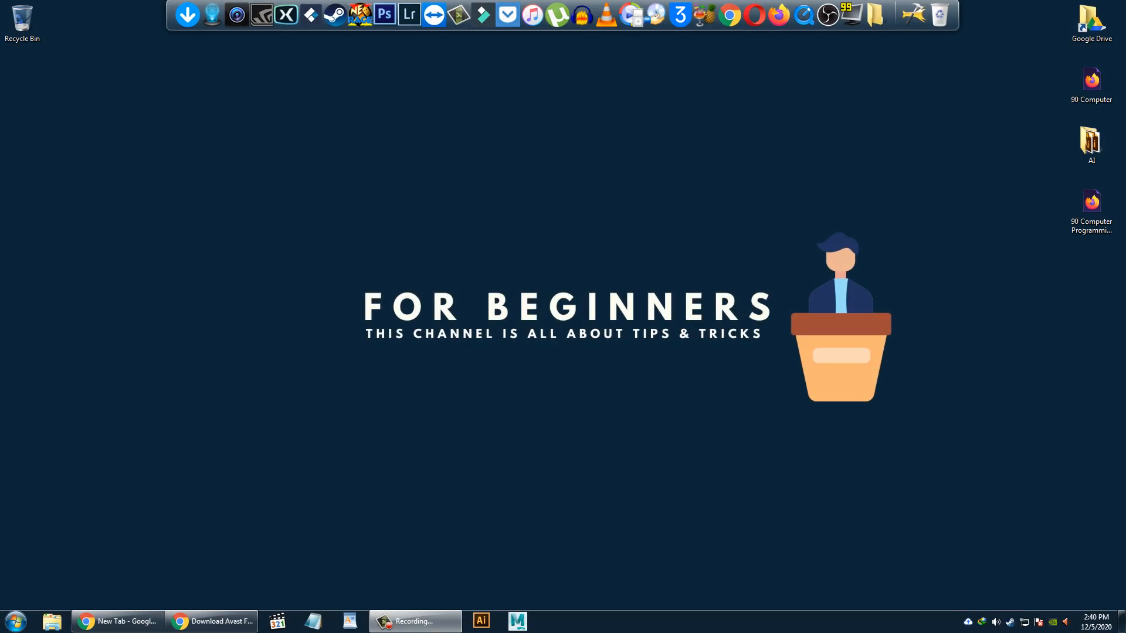
- Bring the Chrome window with the Avast FileHippo download page to the front
{"action": "left_click", "coordinate": [214, 621]}
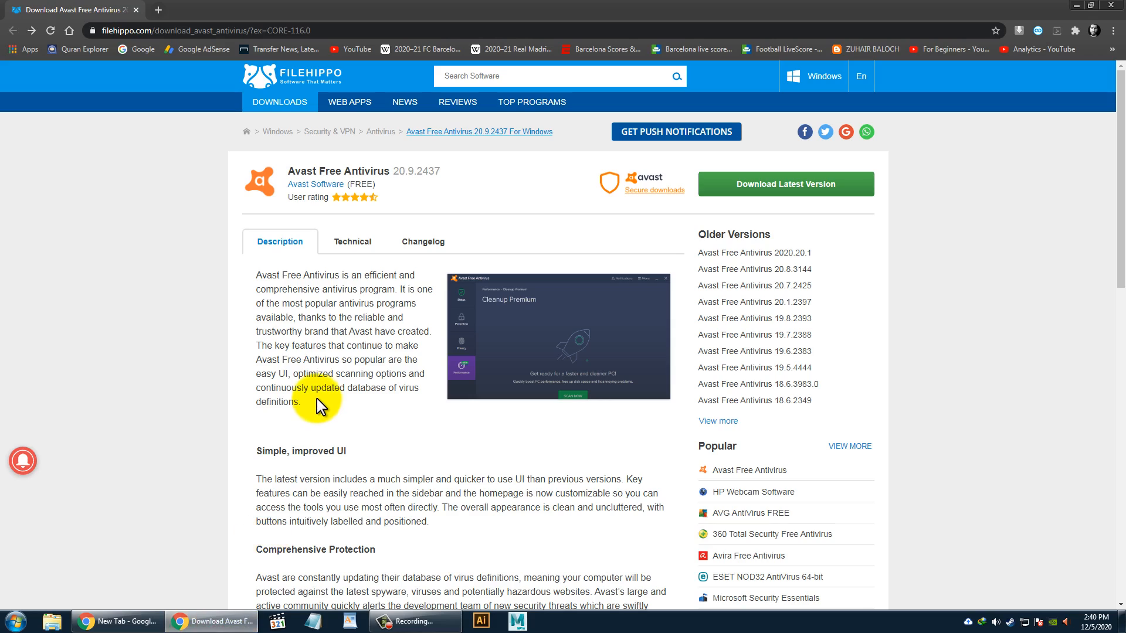
{"action": "mouse_move", "coordinate": [321, 389]}
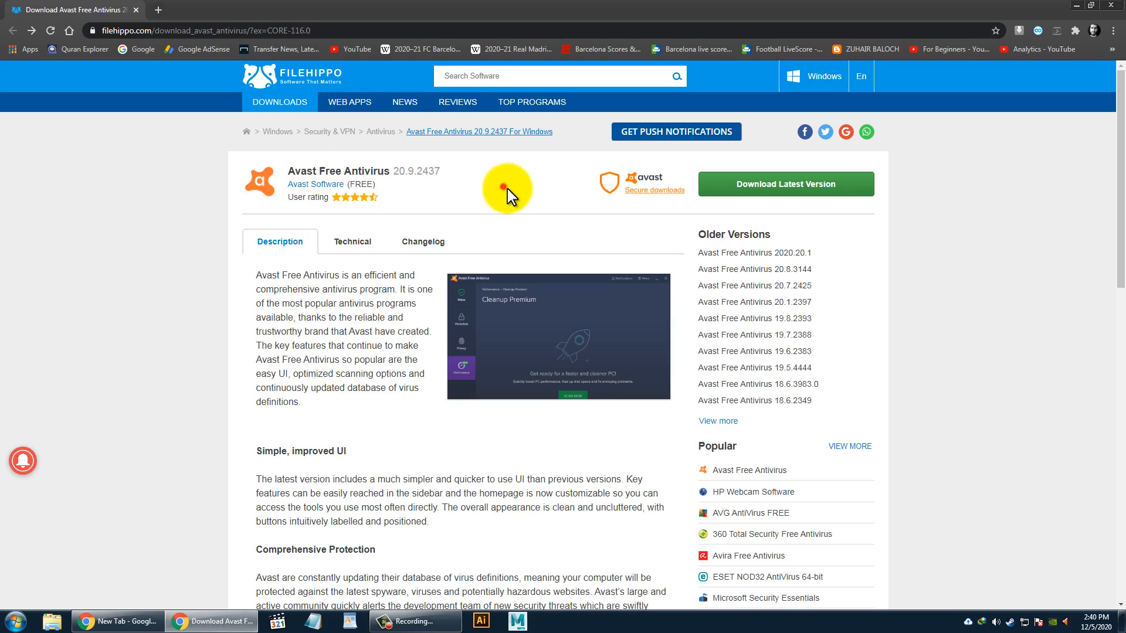
{"action": "mouse_move", "coordinate": [810, 188]}
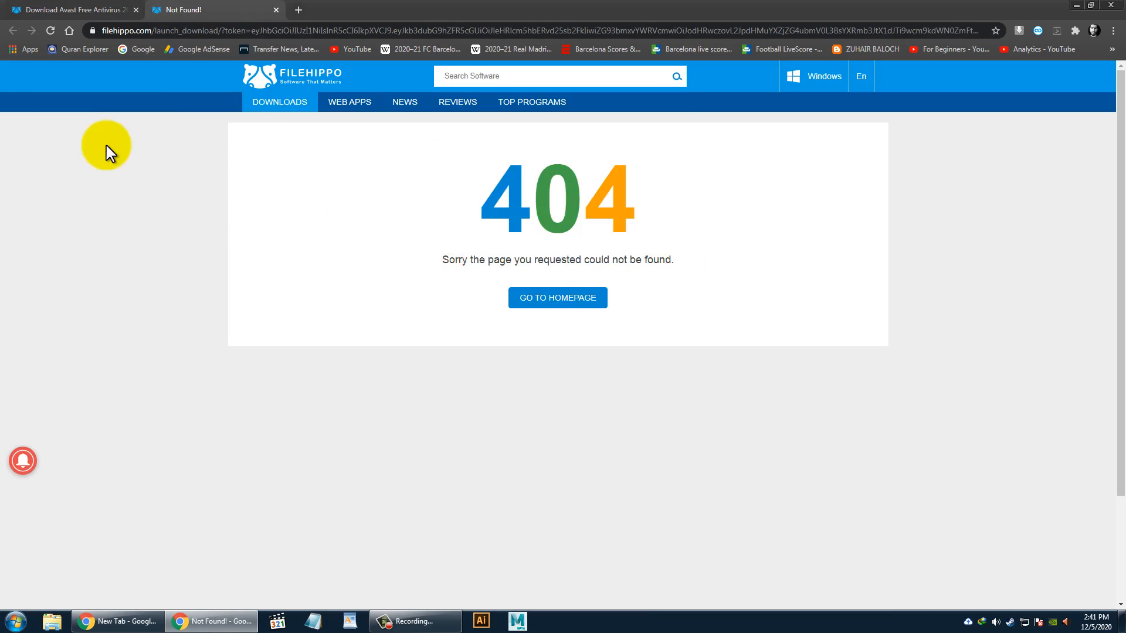
- Go back from the 404 page, retry Download Latest Version and start the Avast setup download
{"action": "left_click", "coordinate": [76, 9]}
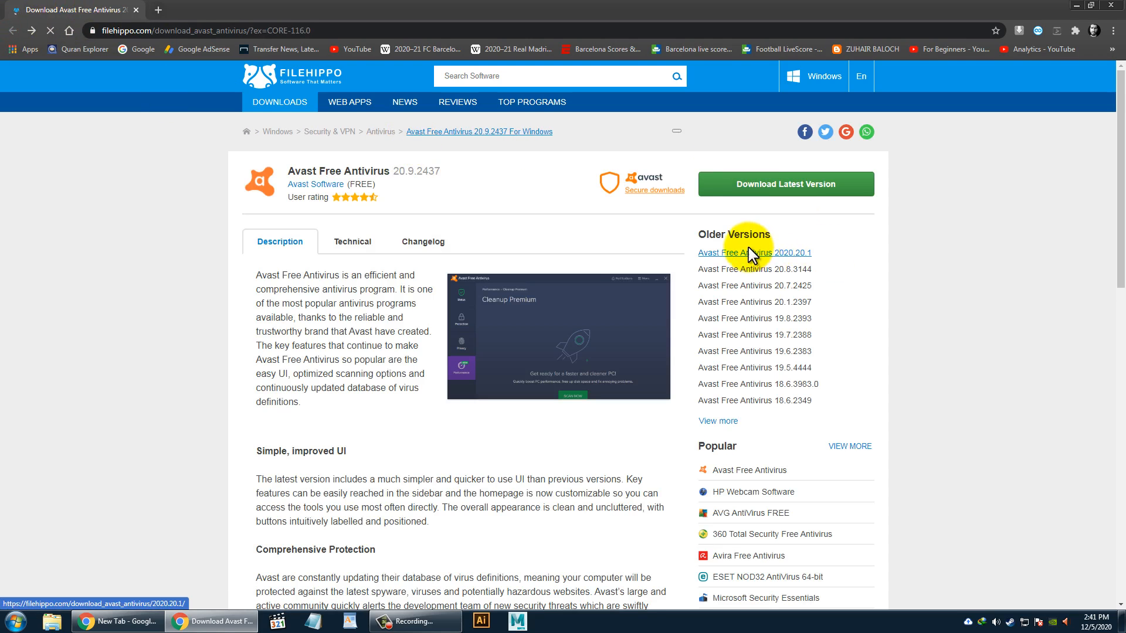
{"action": "left_click", "coordinate": [754, 252]}
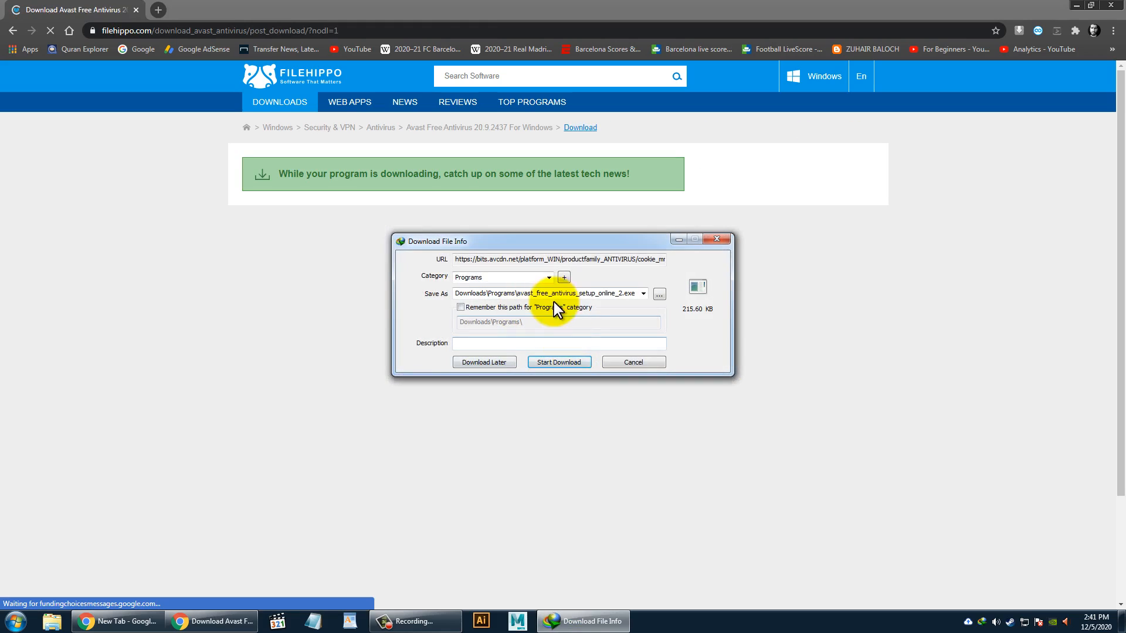
{"action": "left_click", "coordinate": [558, 361]}
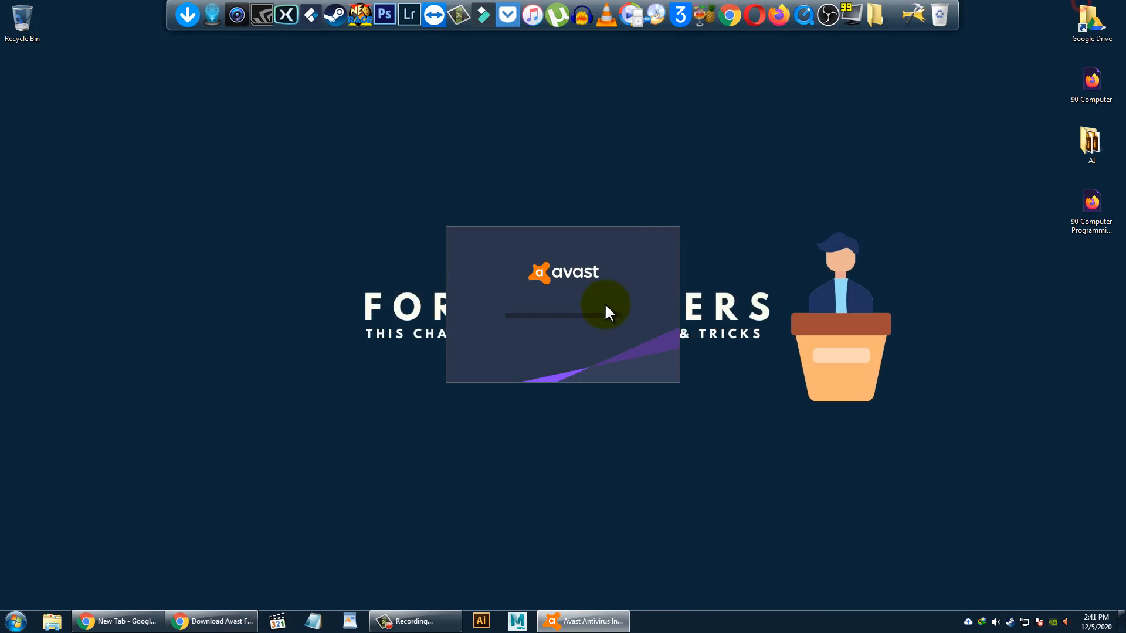
{"action": "mouse_move", "coordinate": [767, 447]}
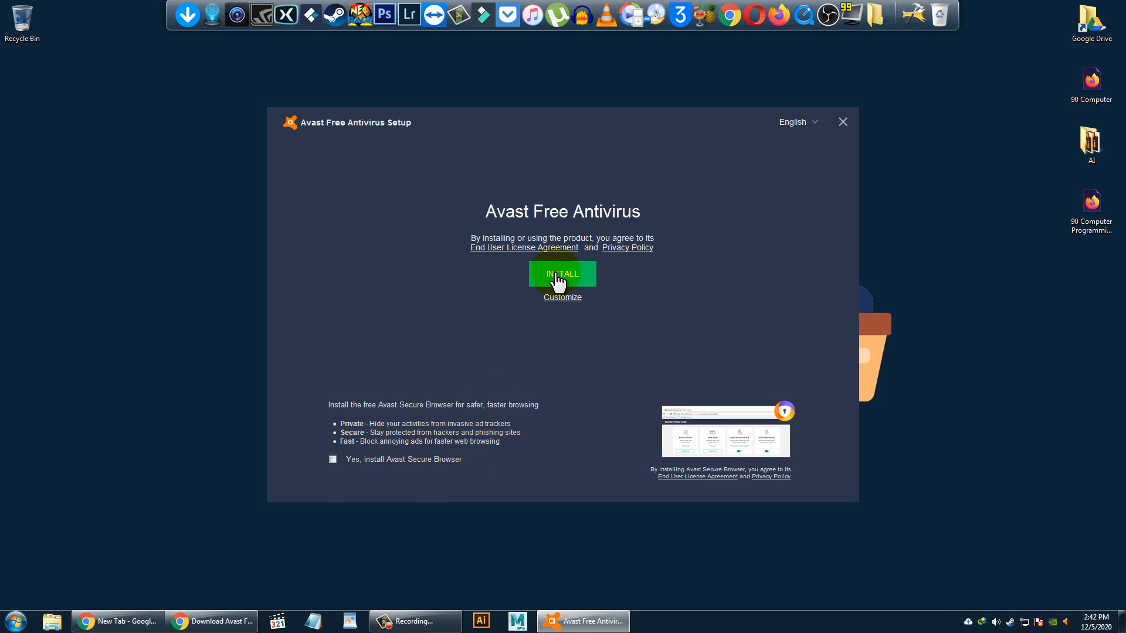
- Install Avast Free Antivirus with the Secure Browser offer left unchecked
{"action": "left_click", "coordinate": [563, 274]}
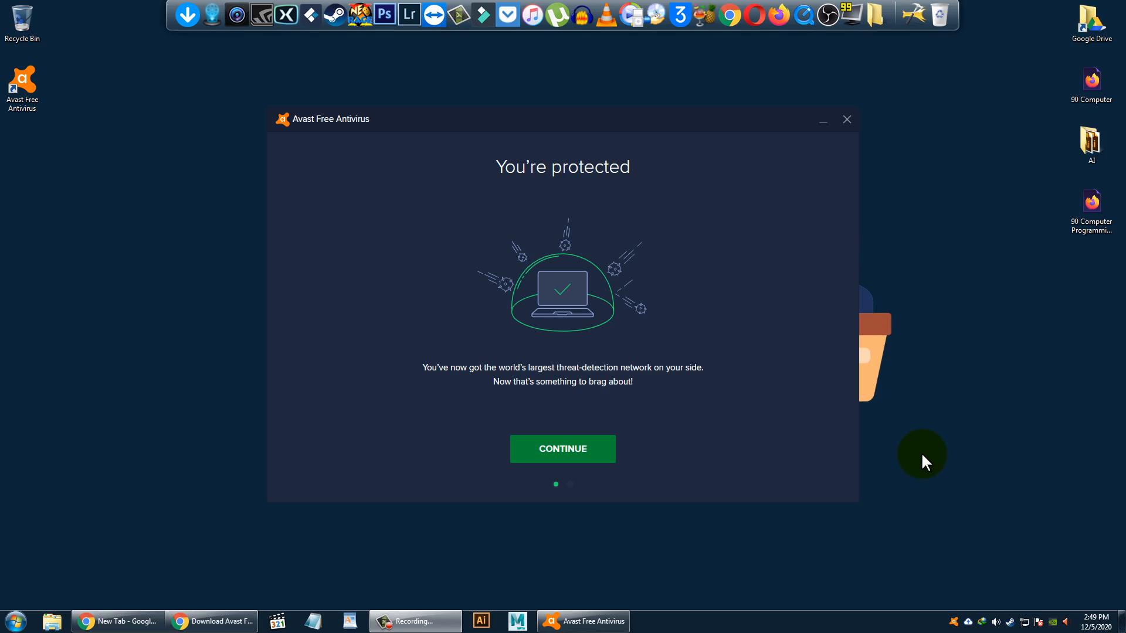
{"action": "mouse_move", "coordinate": [505, 188]}
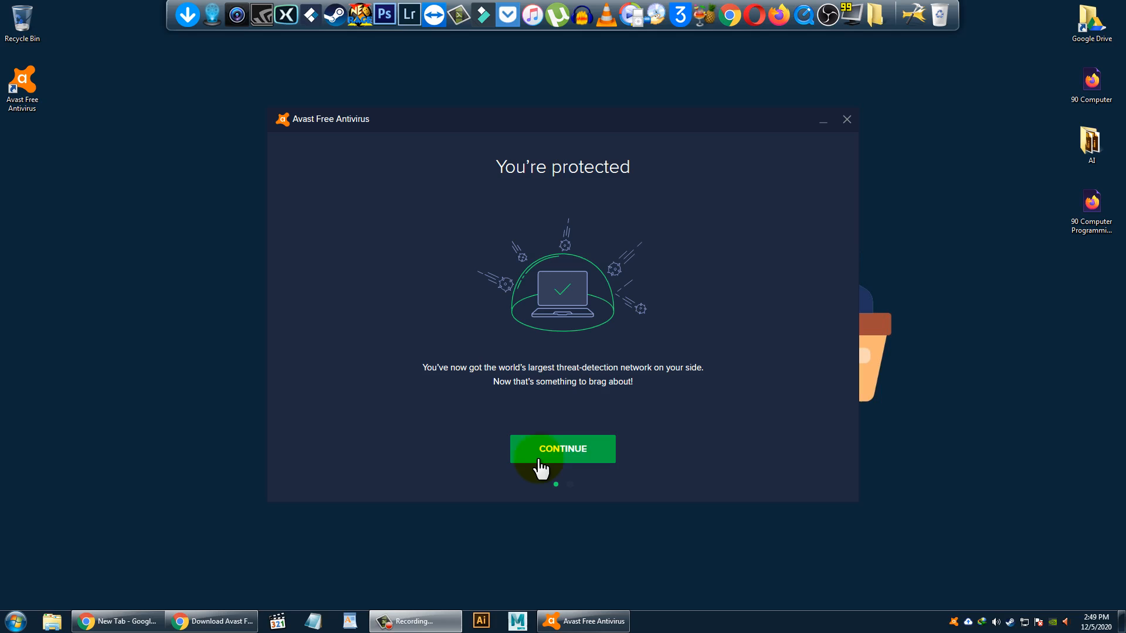
- Continue past 'You're protected' and skip the first scan to reach the main status window
{"action": "left_click", "coordinate": [563, 449]}
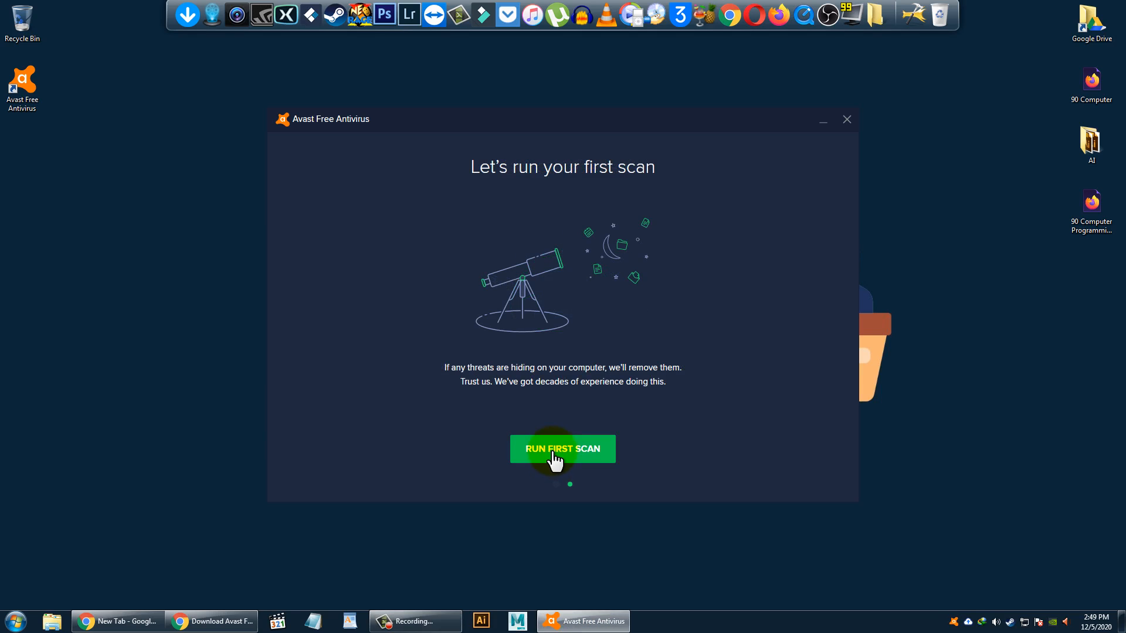
{"action": "mouse_move", "coordinate": [870, 177]}
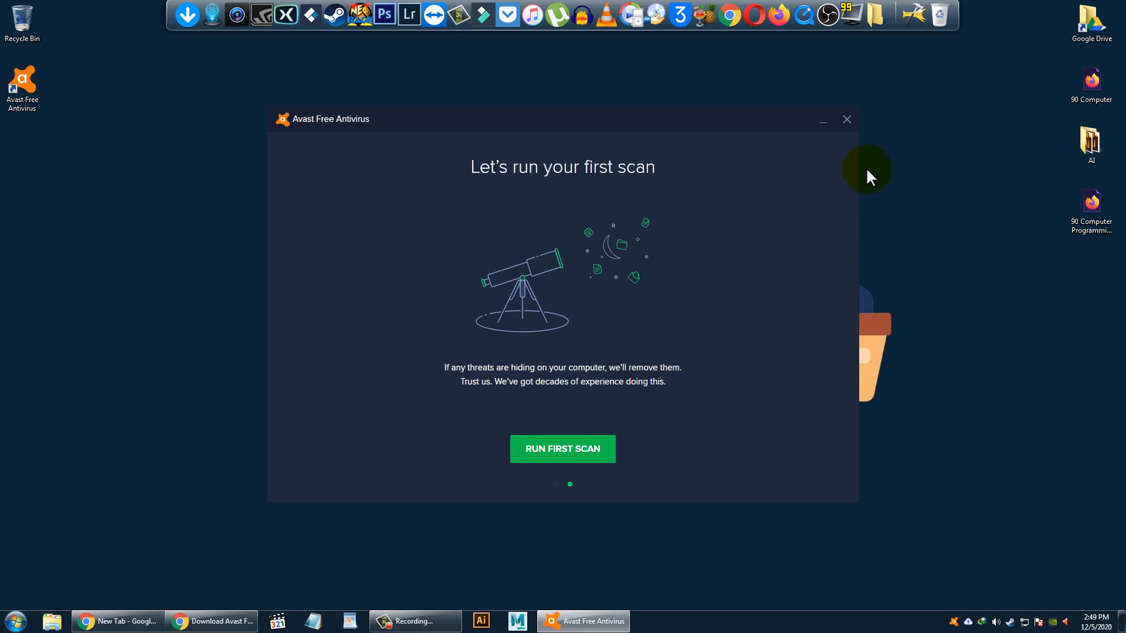
{"action": "left_click", "coordinate": [847, 120]}
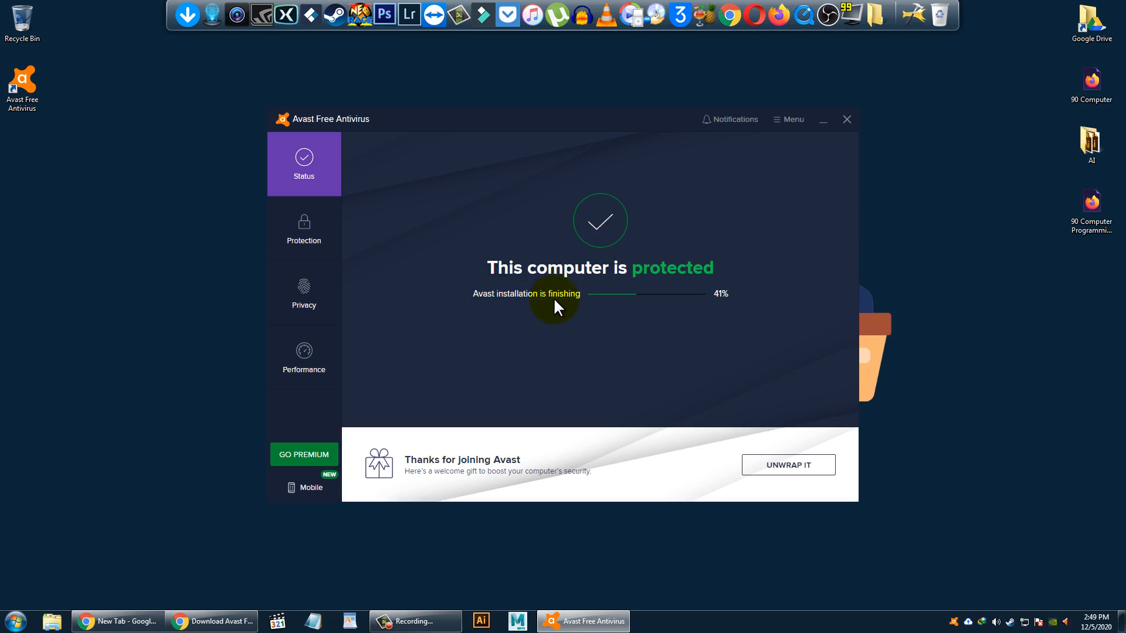
{"action": "mouse_move", "coordinate": [724, 312]}
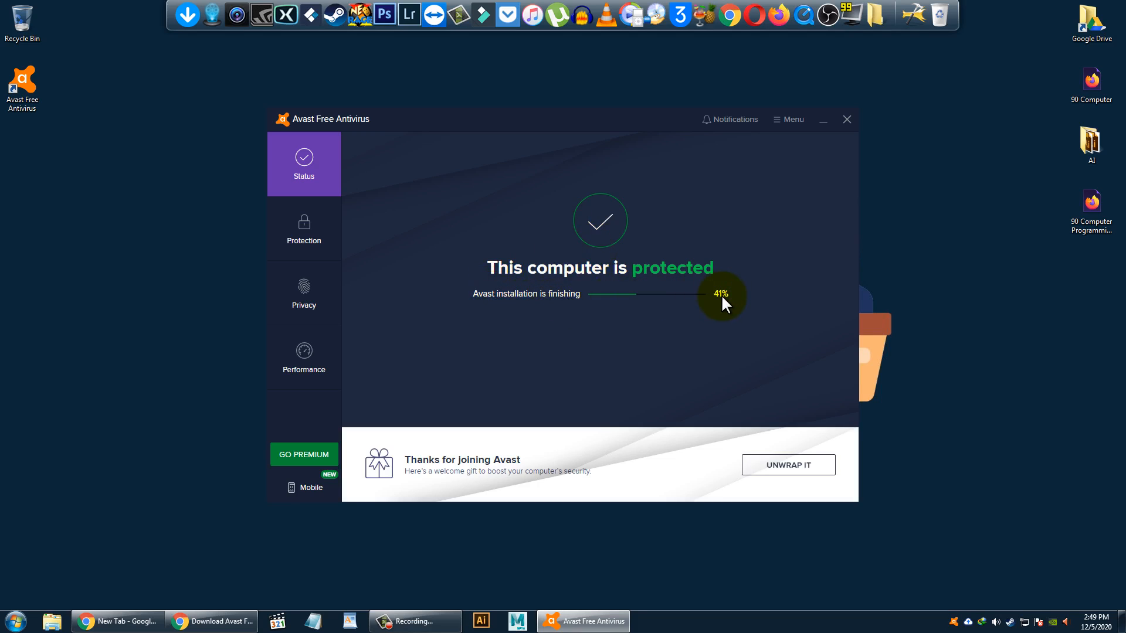
{"action": "mouse_move", "coordinate": [375, 269]}
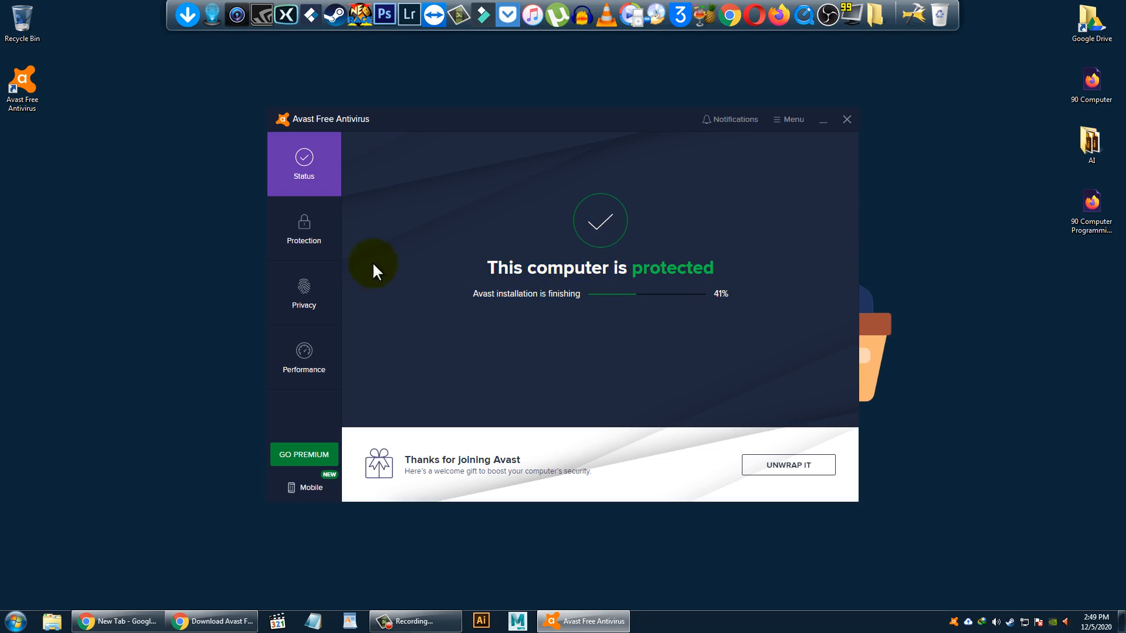
- Go to Protection and then Virus Scans in the Avast sidebar
{"action": "left_click", "coordinate": [304, 227]}
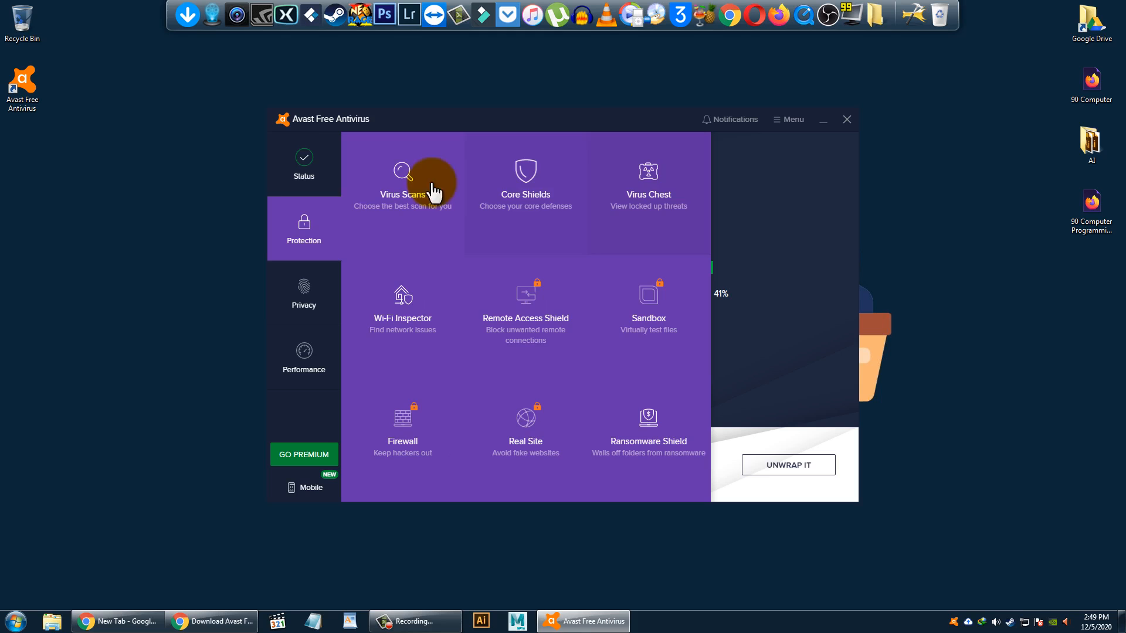
{"action": "left_click", "coordinate": [304, 294]}
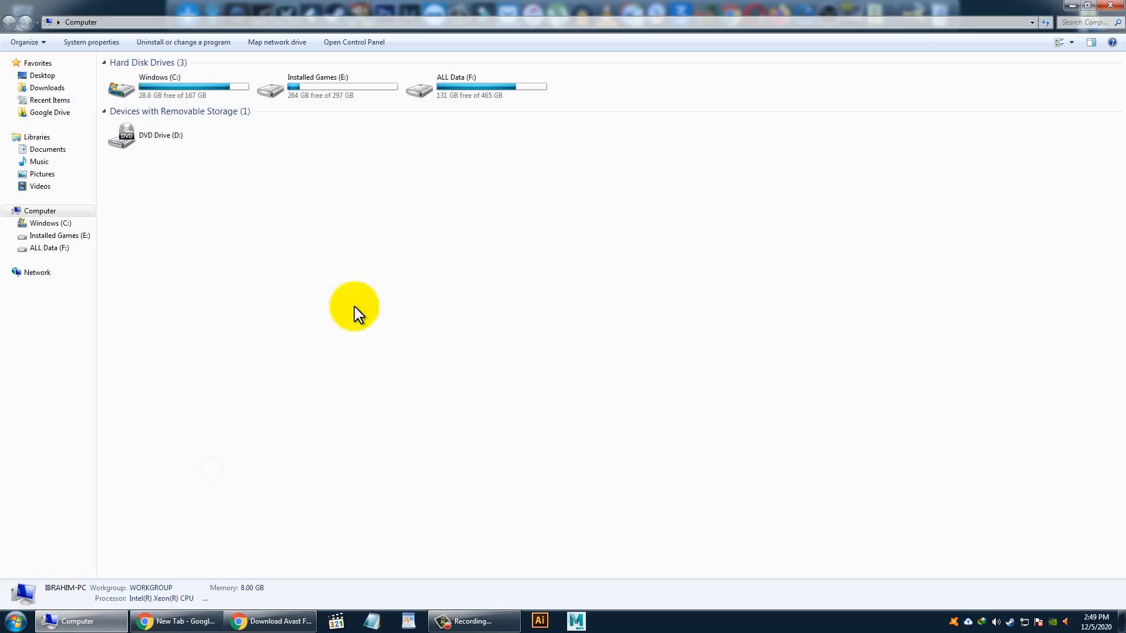
- Show the right-click actions for the ALL Data (F:) drive, including the virus scan
{"action": "right_click", "coordinate": [465, 84]}
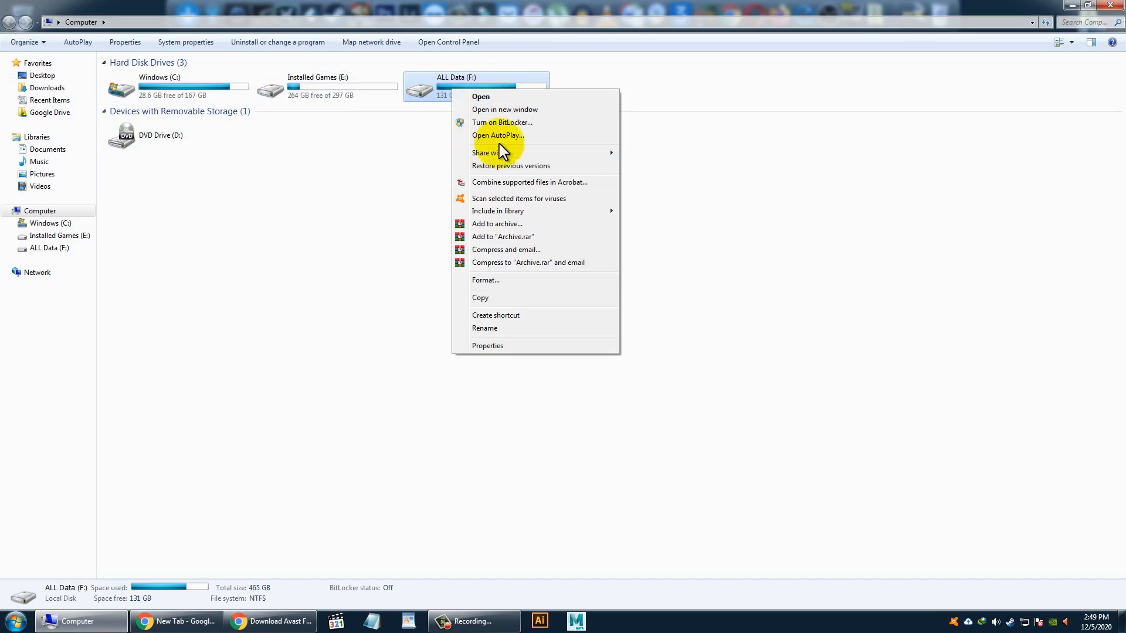
{"action": "mouse_move", "coordinate": [512, 209]}
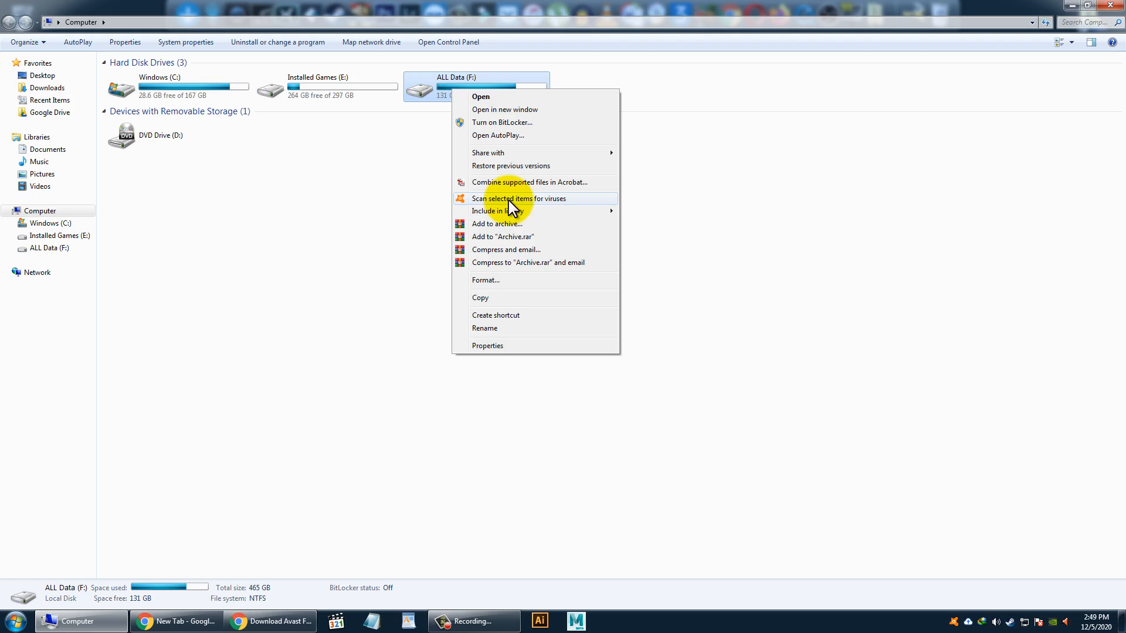
{"action": "mouse_move", "coordinate": [693, 209]}
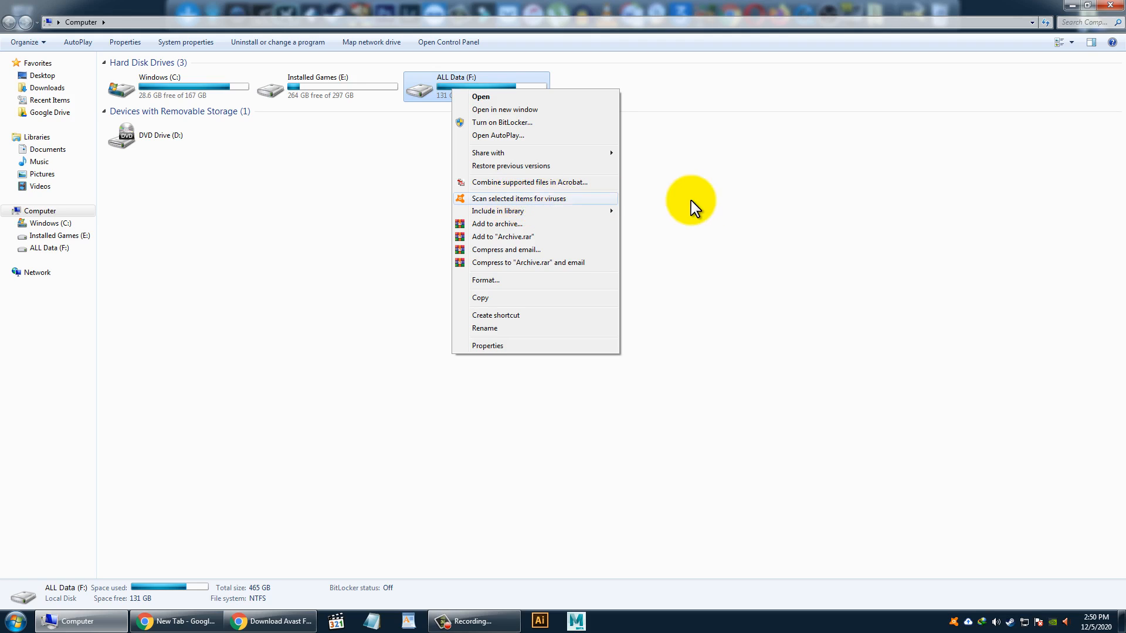